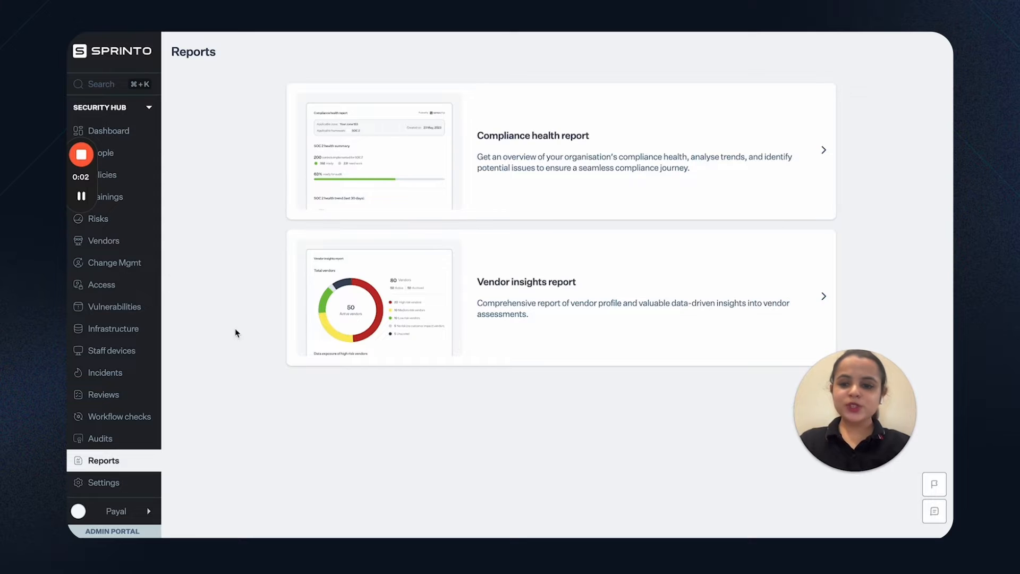
pyautogui.moveTo(171, 455)
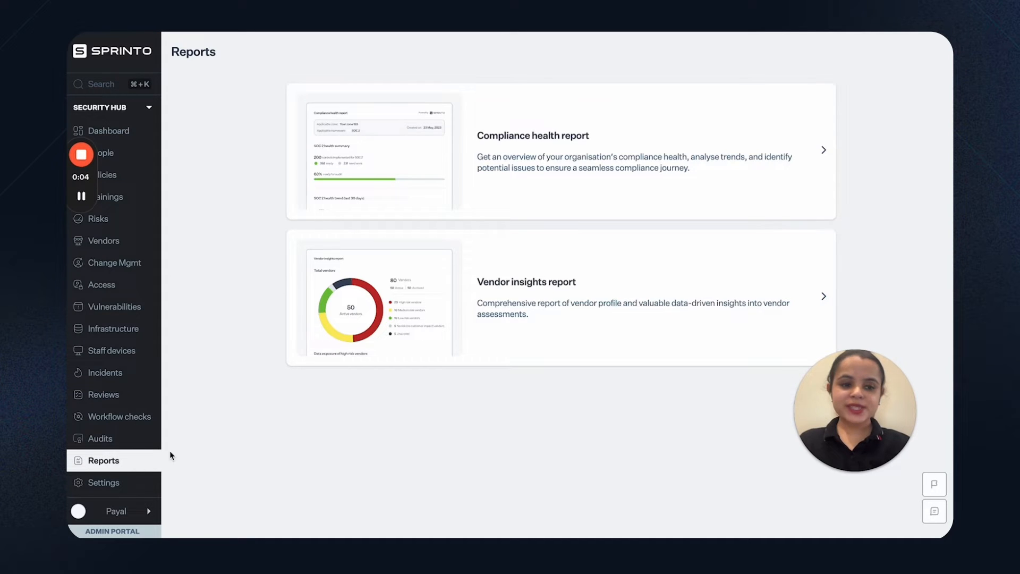
pyautogui.moveTo(252, 440)
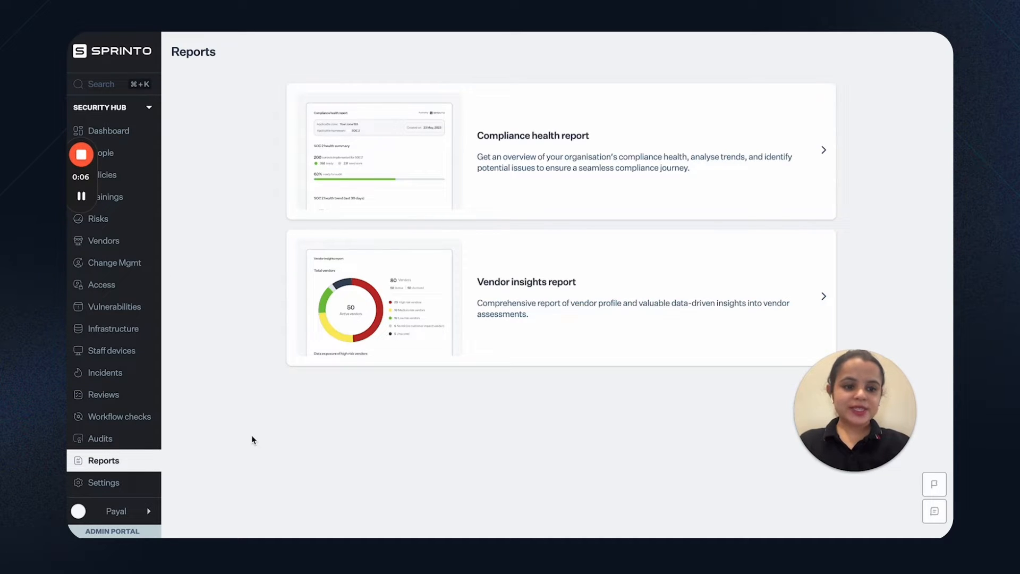
pyautogui.moveTo(854, 145)
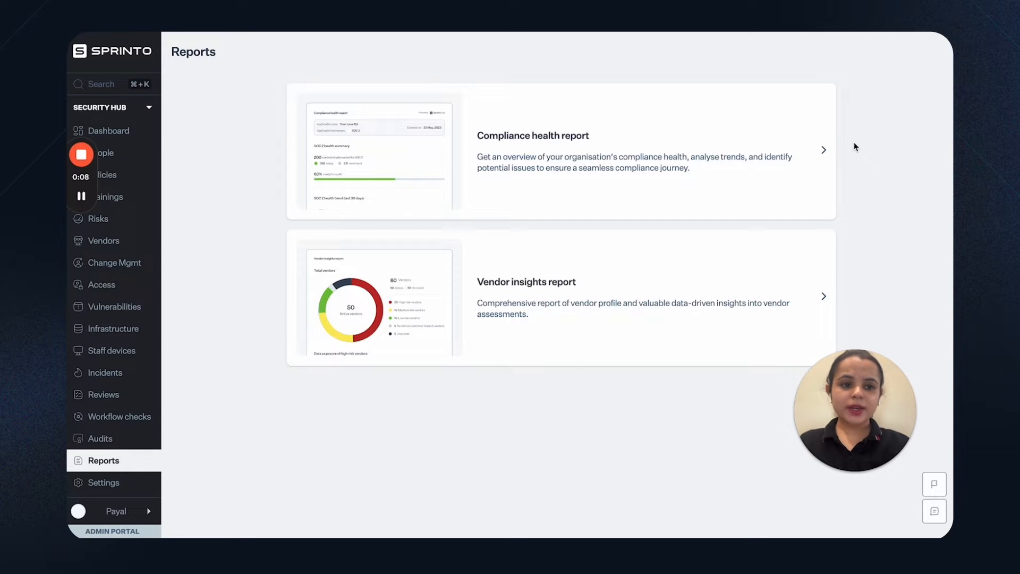
pyautogui.moveTo(827, 154)
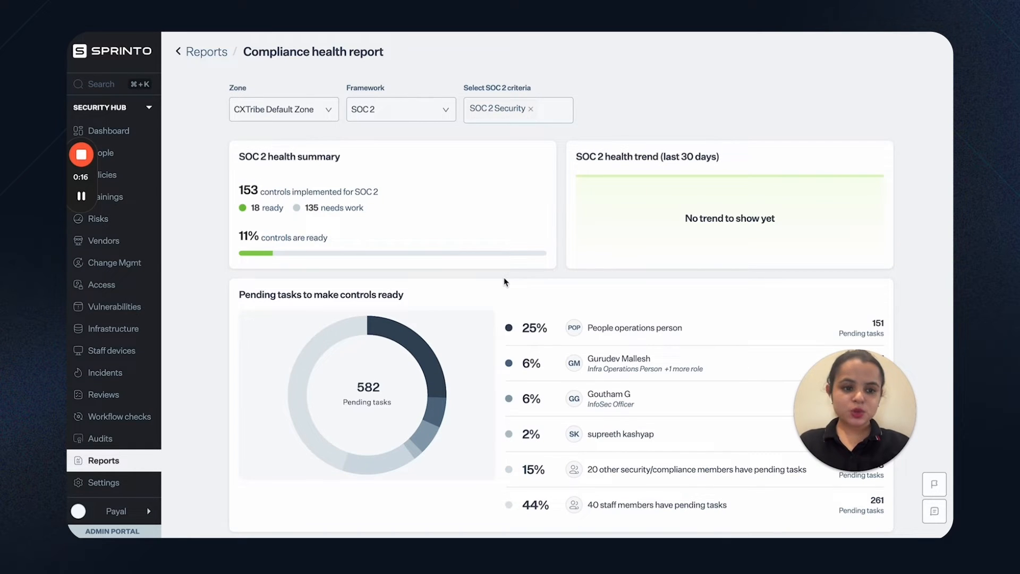
pyautogui.moveTo(472, 304)
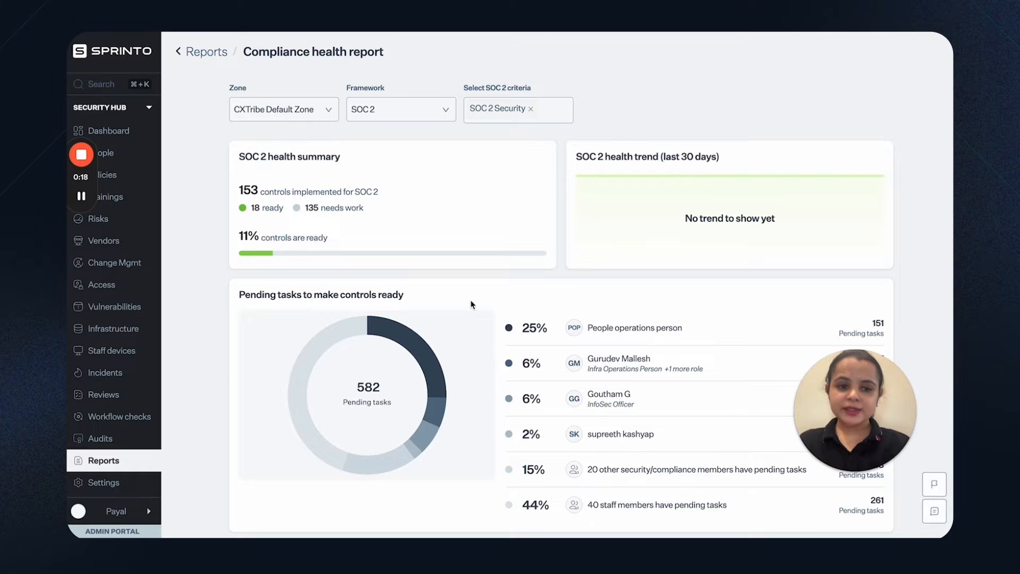
pyautogui.moveTo(467, 291)
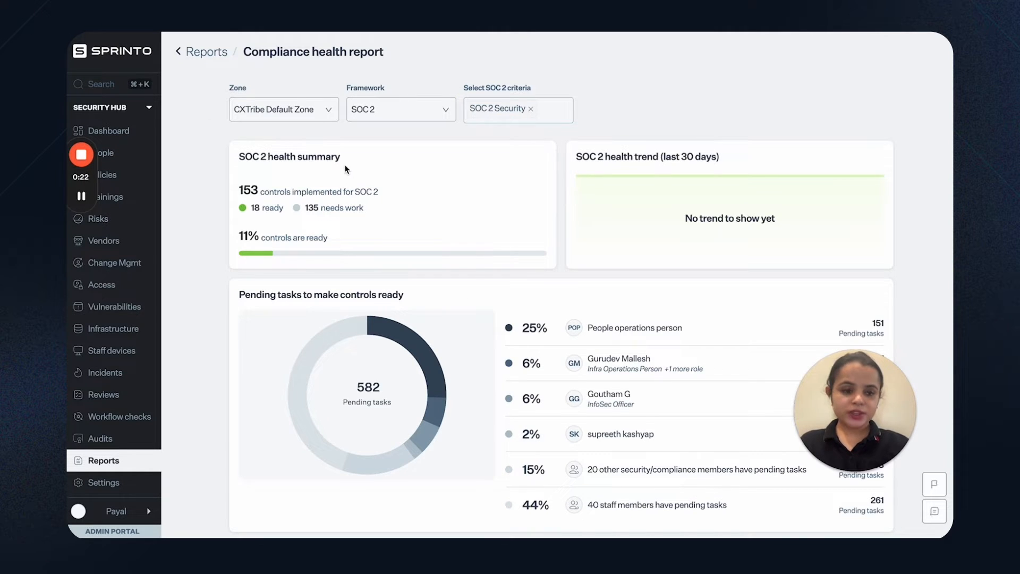
pyautogui.moveTo(491, 167)
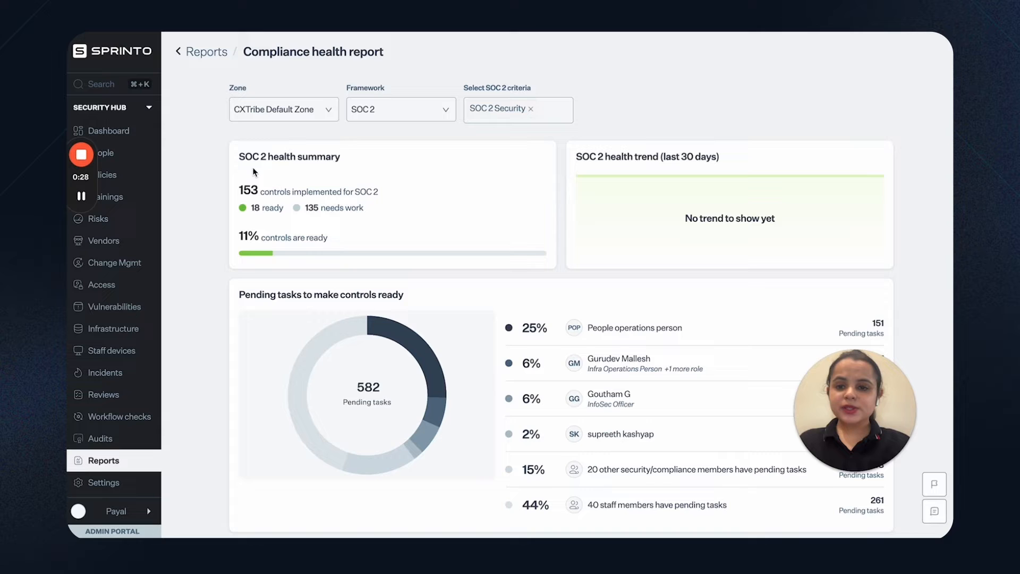
# Step: Scroll down through the compliance health report's control status sections
pyautogui.scroll(-3)
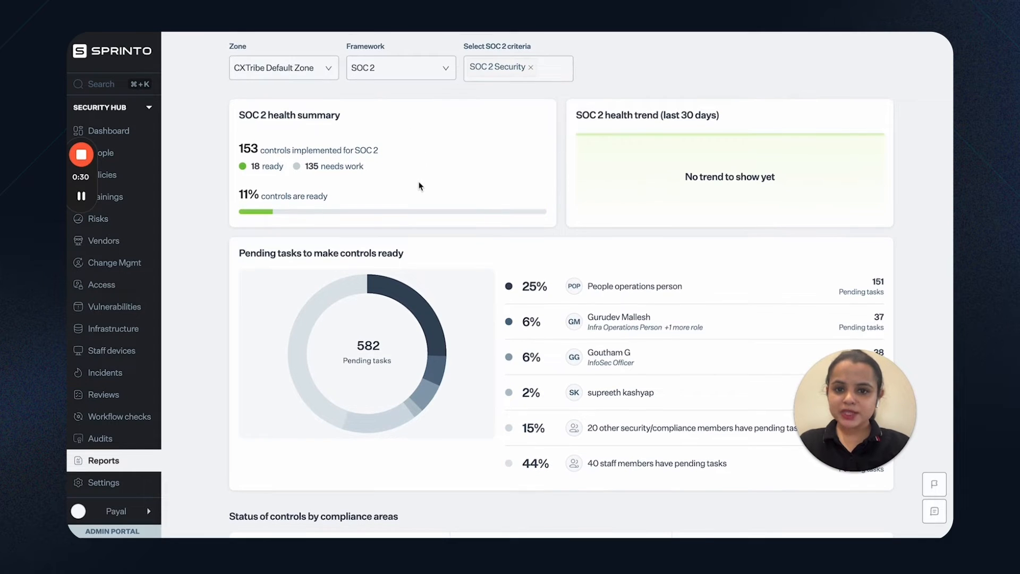
pyautogui.scroll(-3)
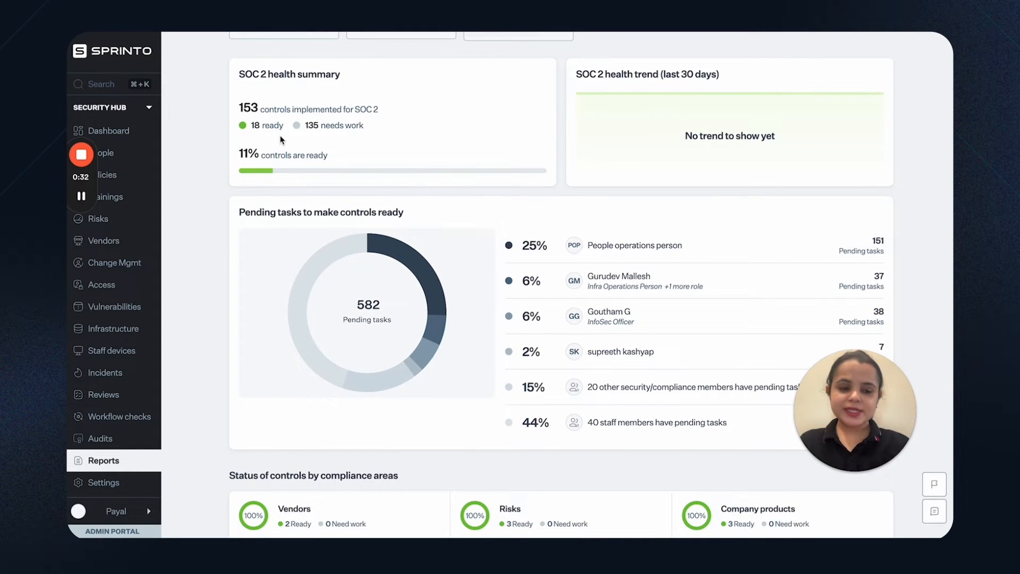
pyautogui.moveTo(468, 161)
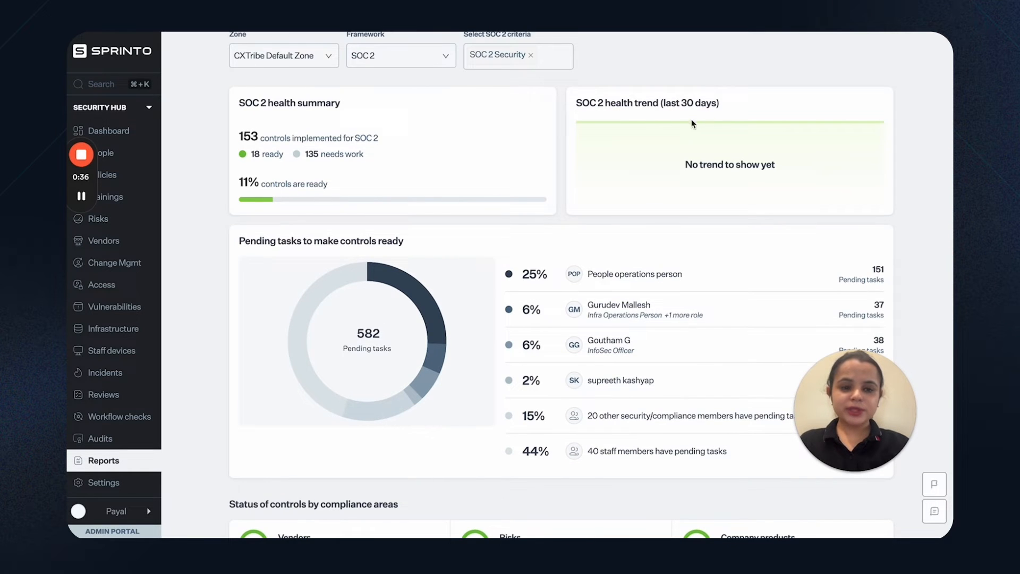
pyautogui.scroll(-3)
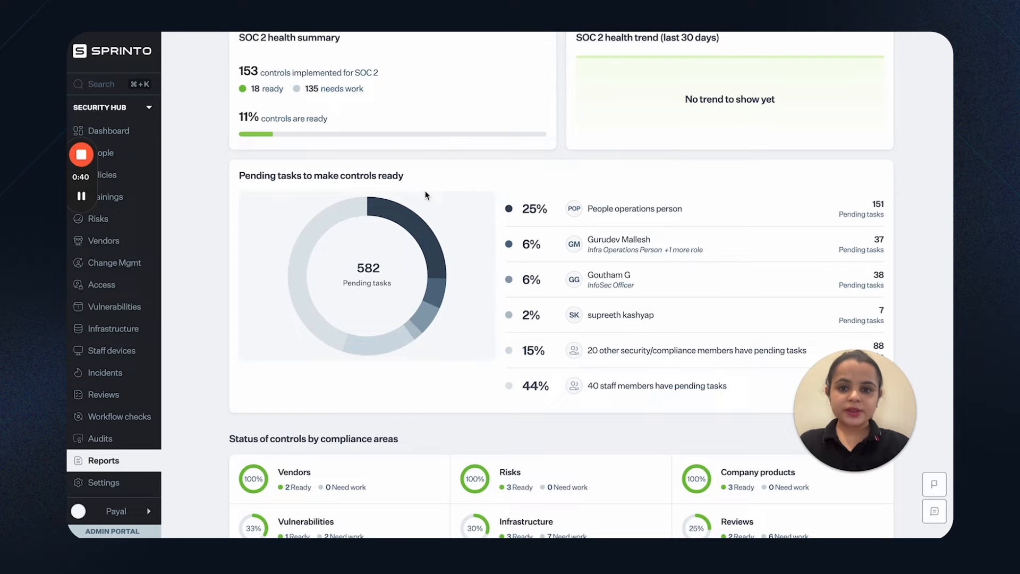
pyautogui.scroll(-3)
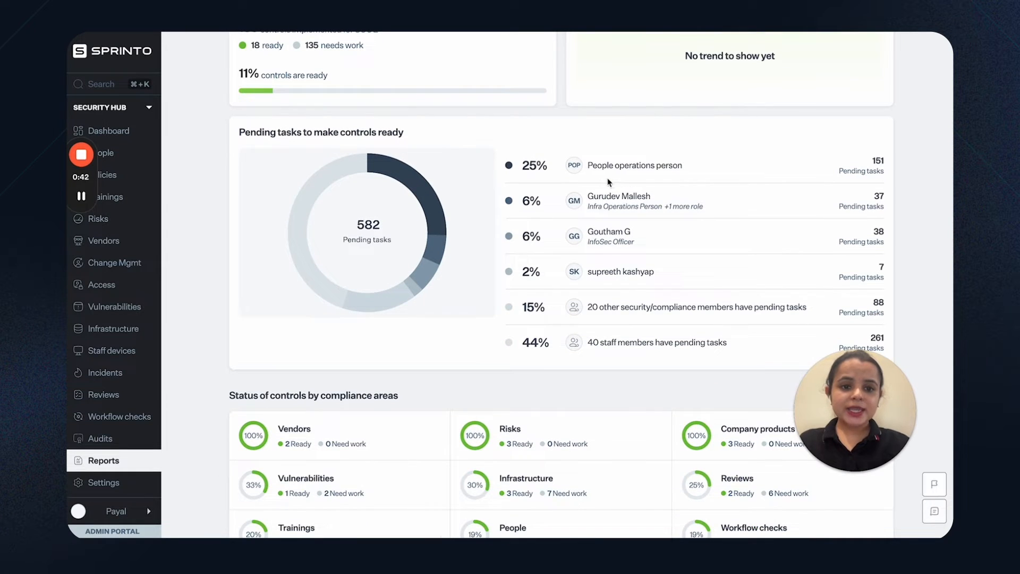
pyautogui.moveTo(648, 186)
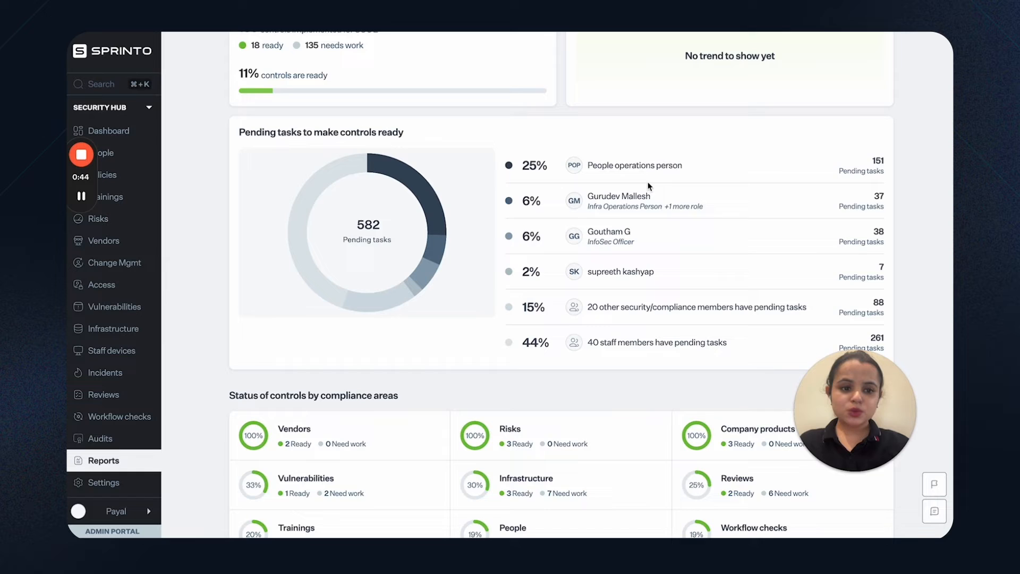
pyautogui.scroll(-3)
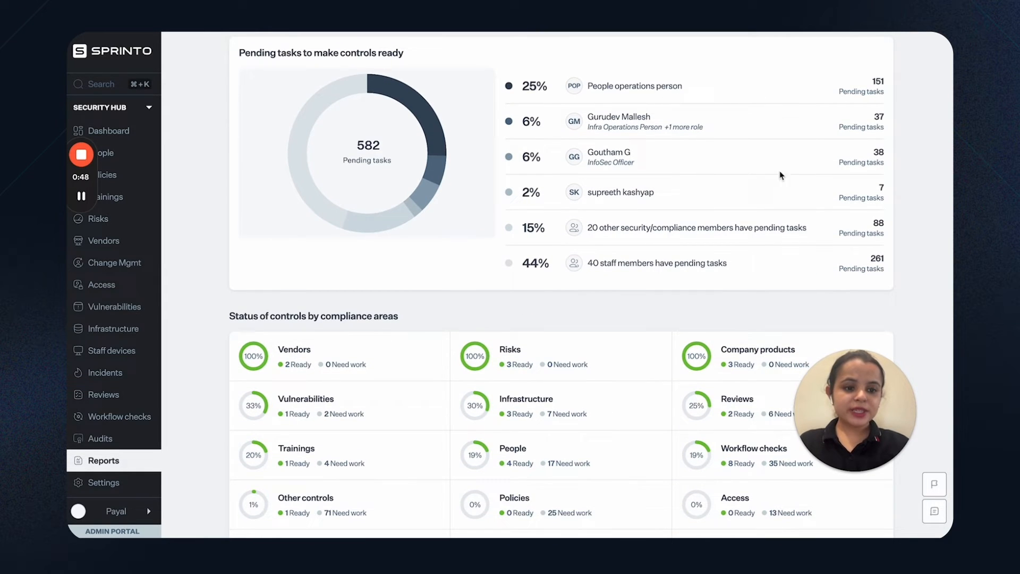
pyautogui.scroll(-3)
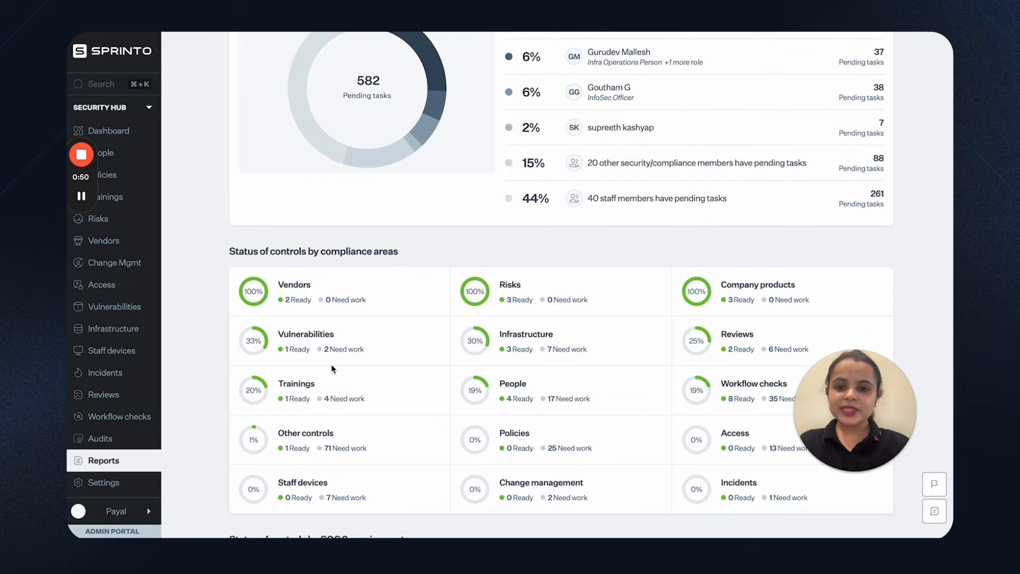
pyautogui.scroll(-3)
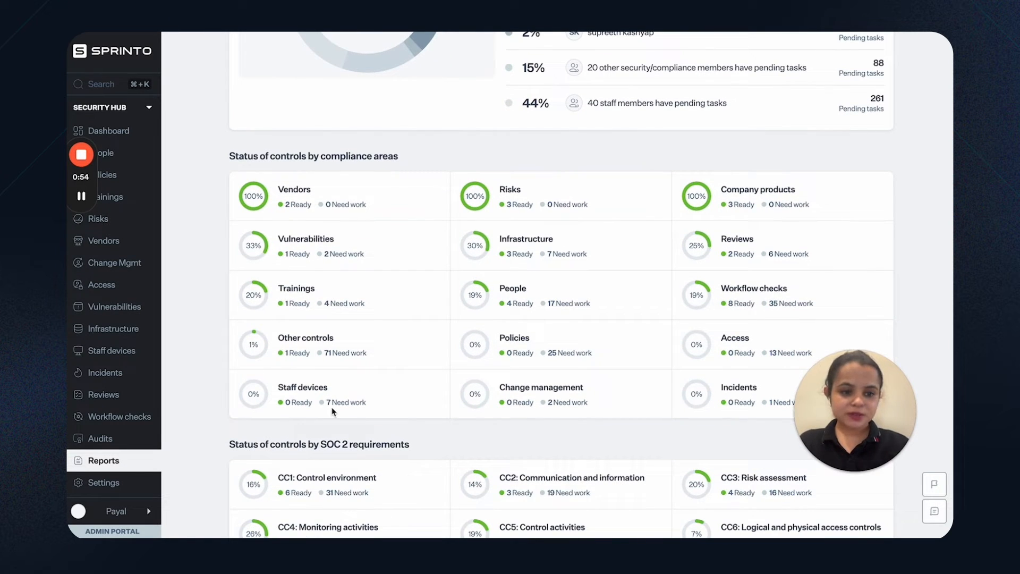
pyautogui.scroll(-3)
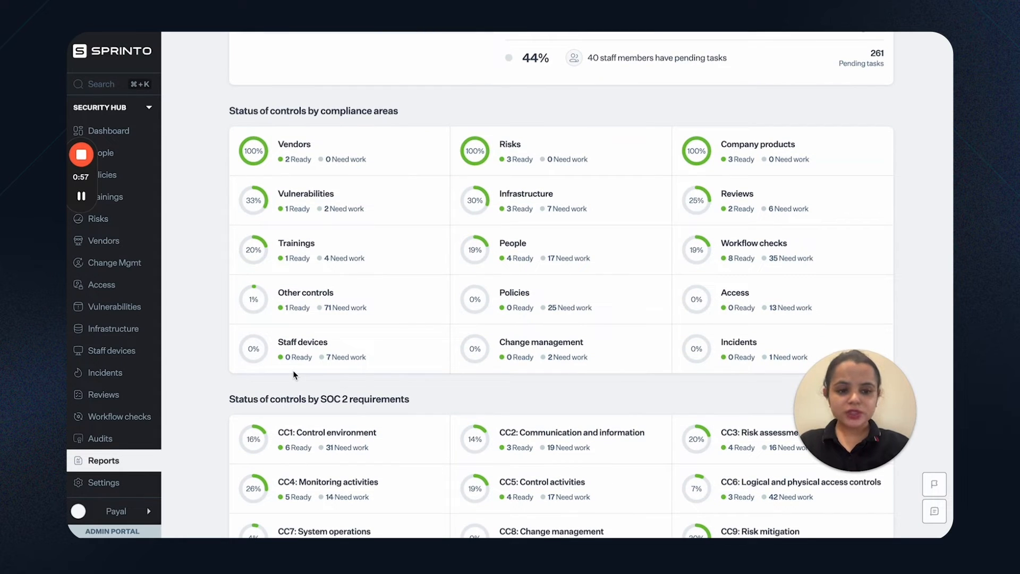
pyautogui.scroll(-3)
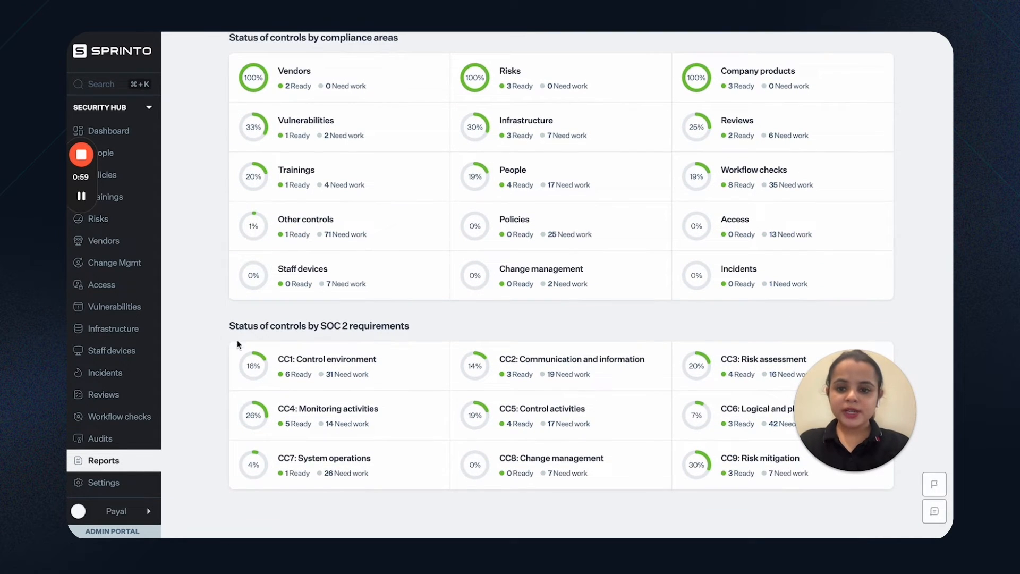
pyautogui.moveTo(406, 340)
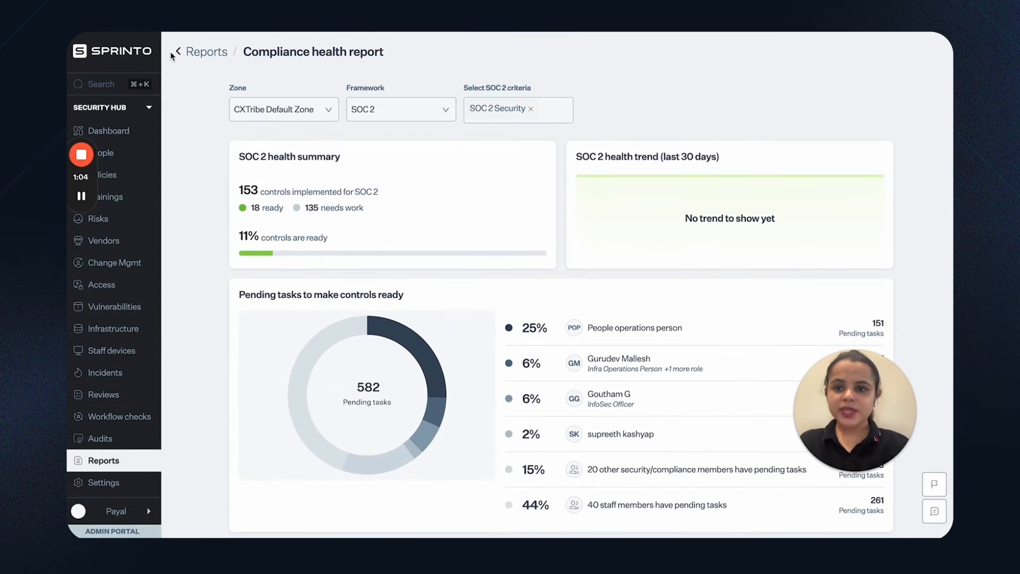
# Step: Return to the Reports list and open the Vendor insights report
pyautogui.click(179, 51)
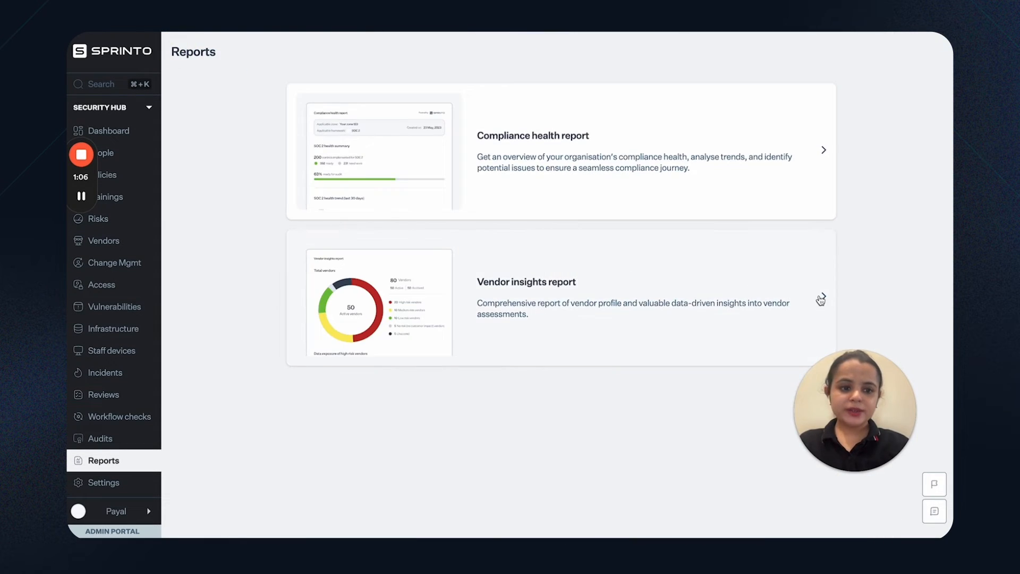
pyautogui.click(821, 300)
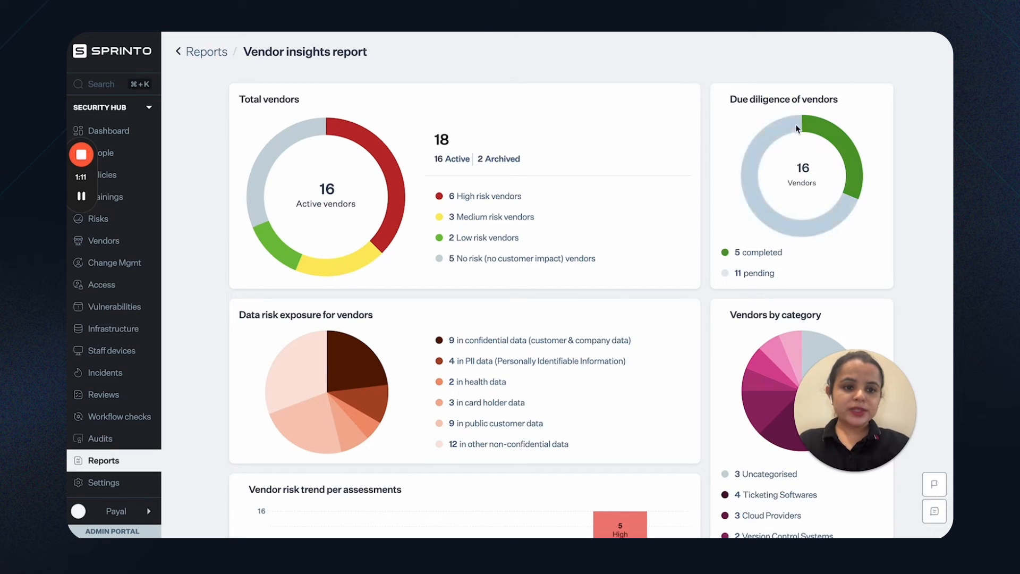
pyautogui.moveTo(684, 229)
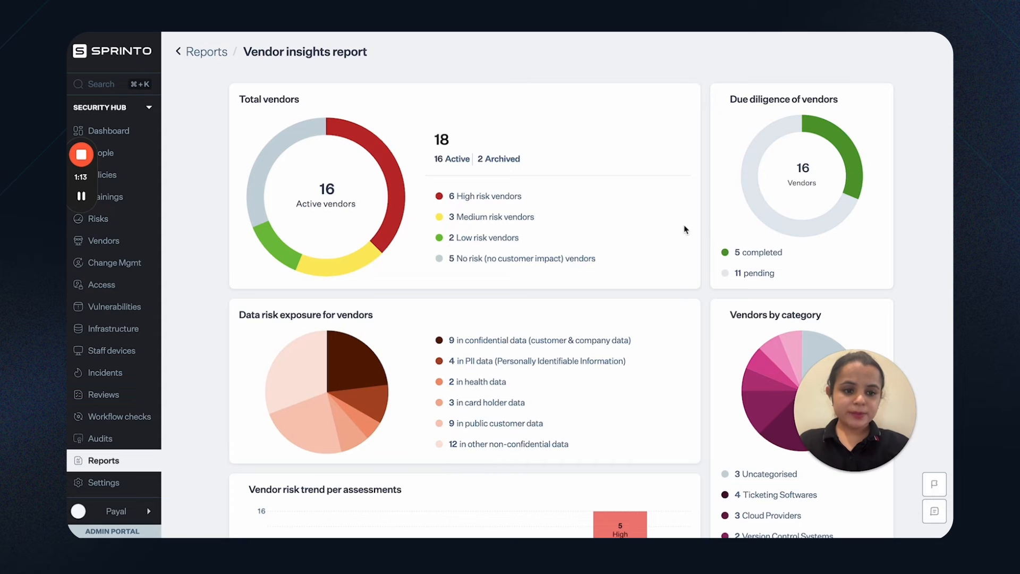
# Step: Scroll down the vendor insights dashboard to the vendor risk trend and vendors-by-category charts
pyautogui.scroll(-3)
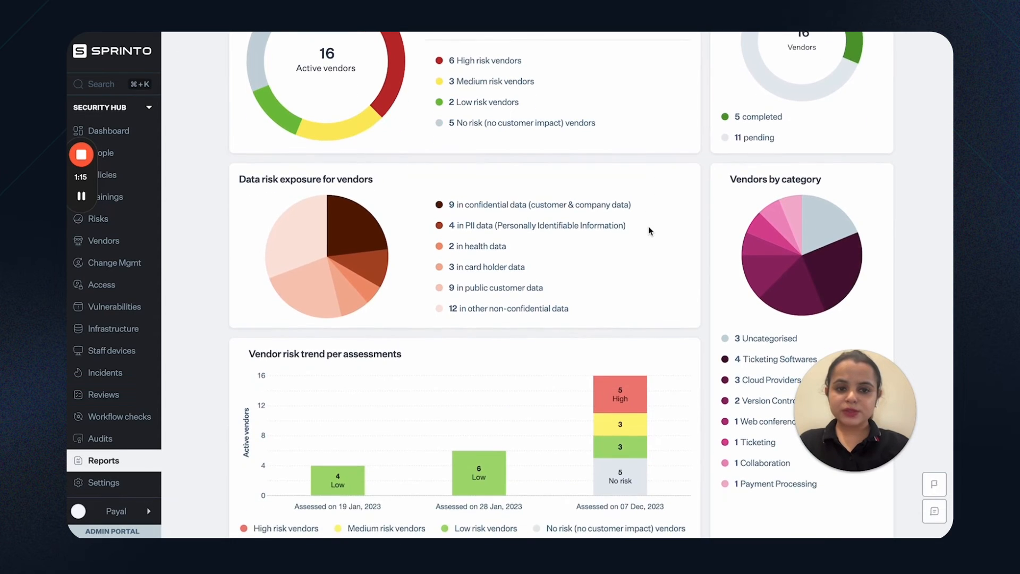
pyautogui.scroll(-3)
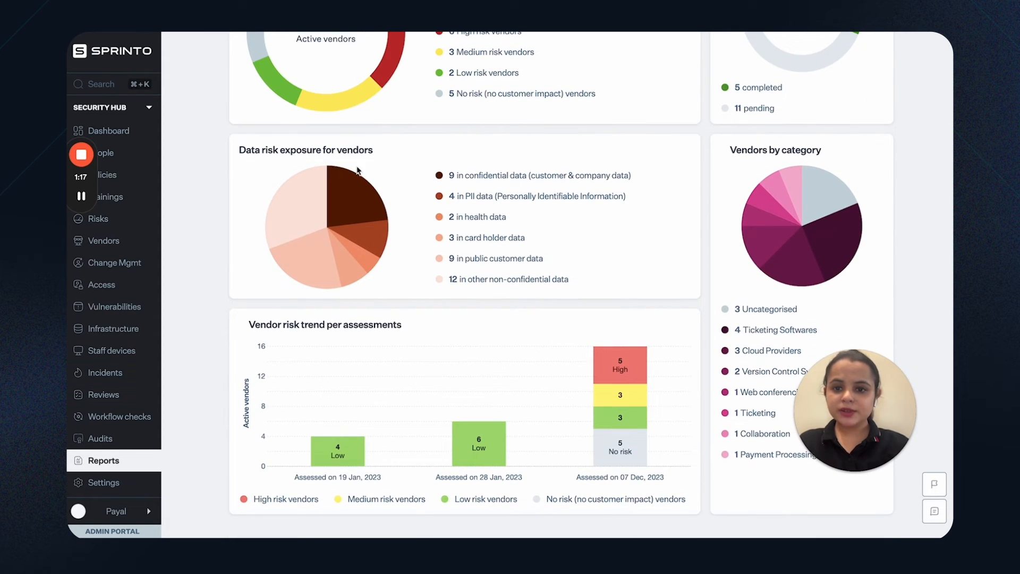
pyautogui.scroll(-3)
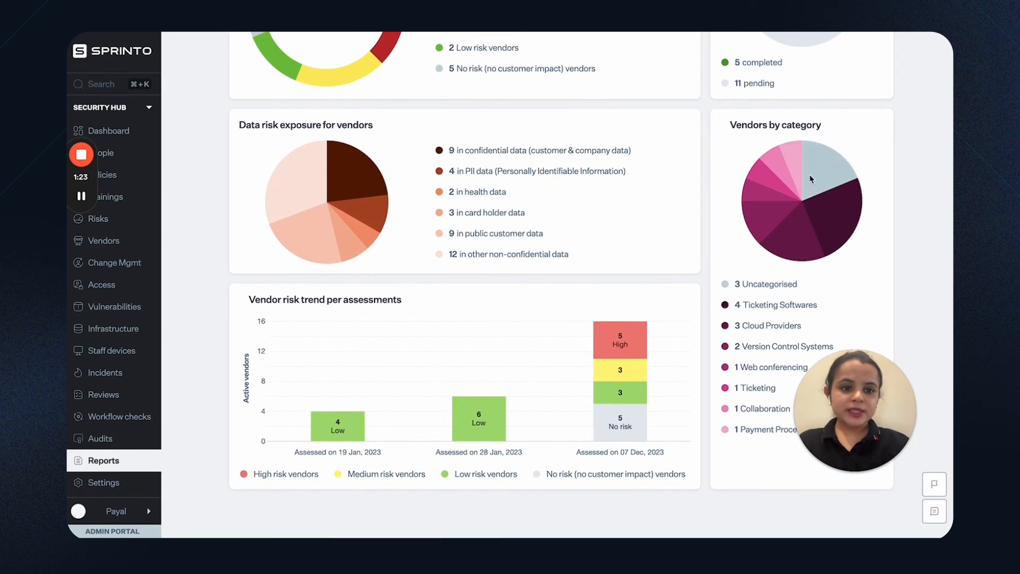
pyautogui.moveTo(321, 357)
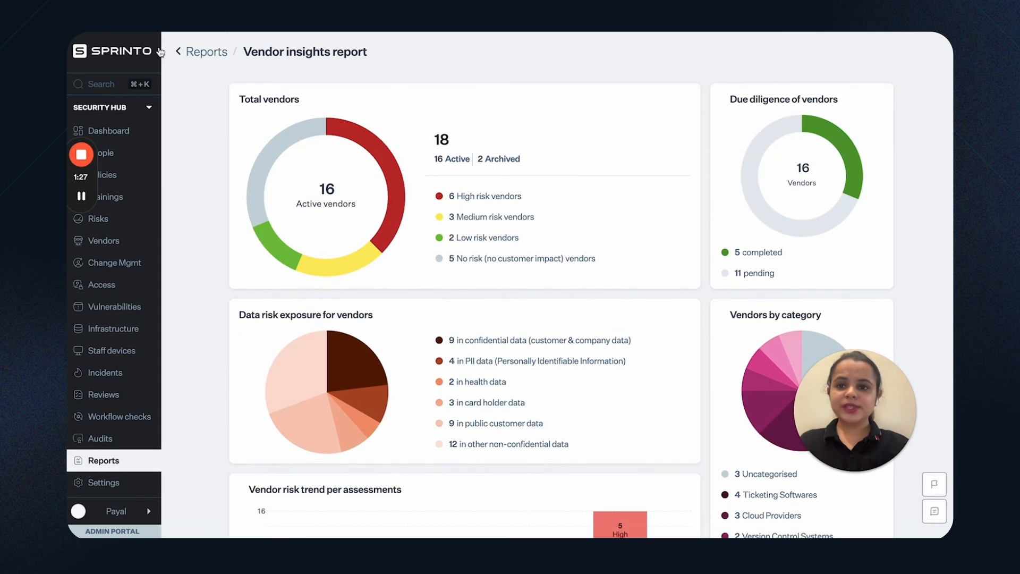
# Step: Return to the Reports list from the vendor insights report via the Reports breadcrumb
pyautogui.click(206, 51)
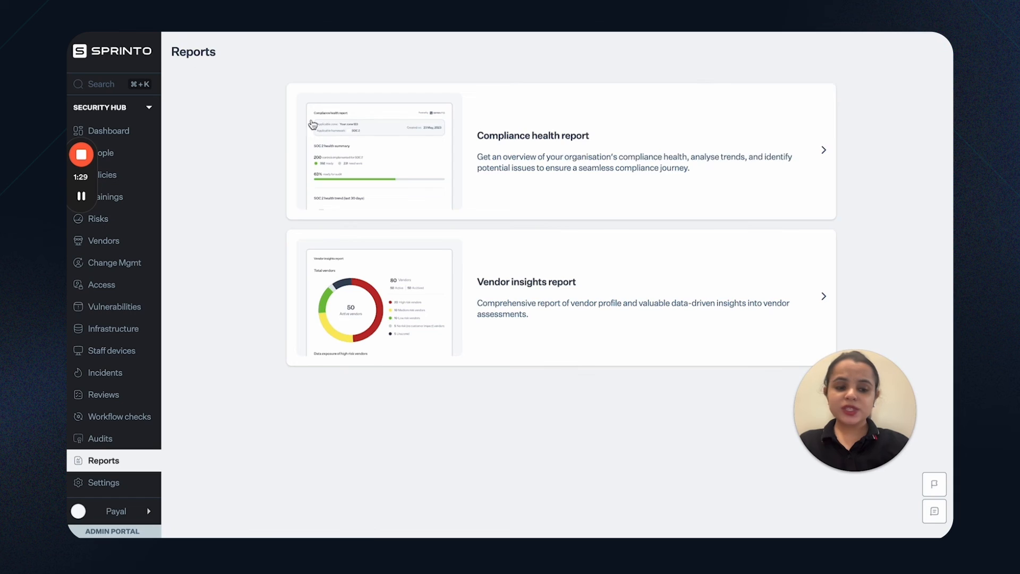
pyautogui.moveTo(541, 357)
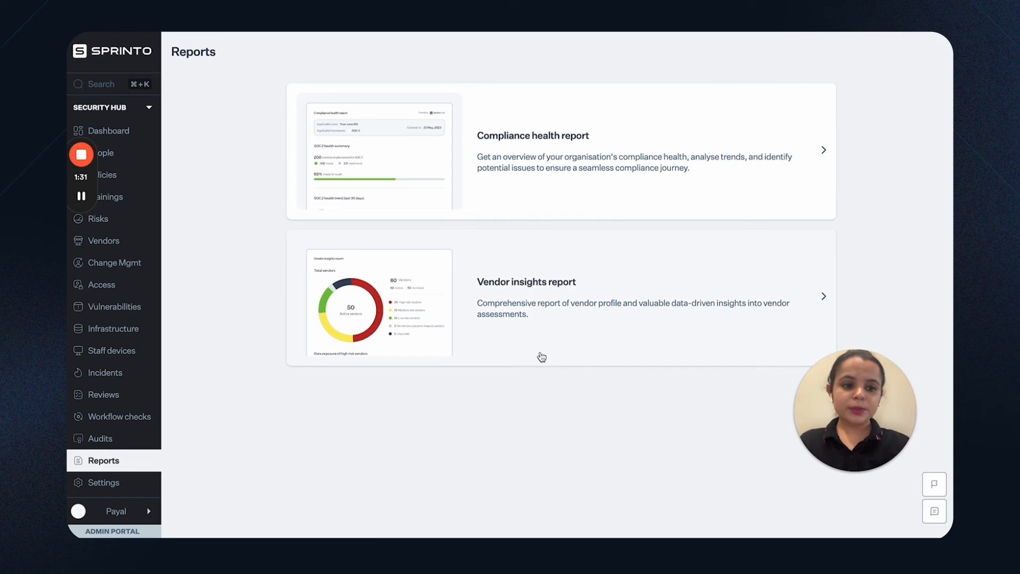